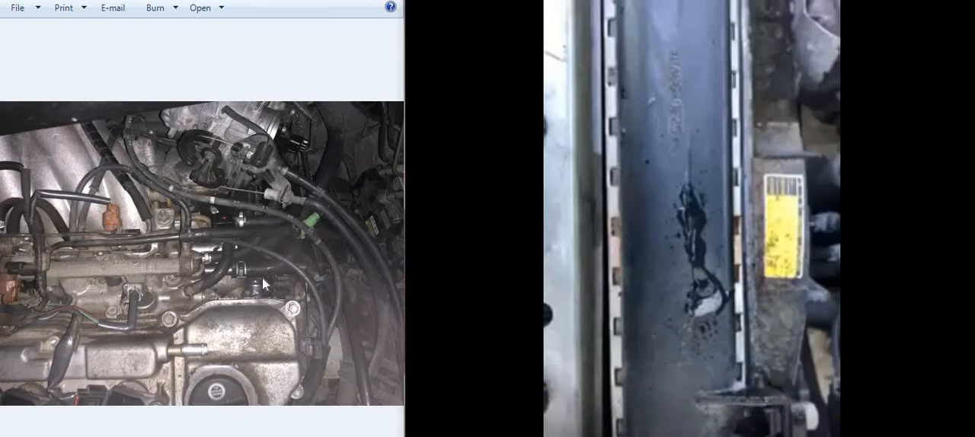
pyautogui.moveTo(270, 296)
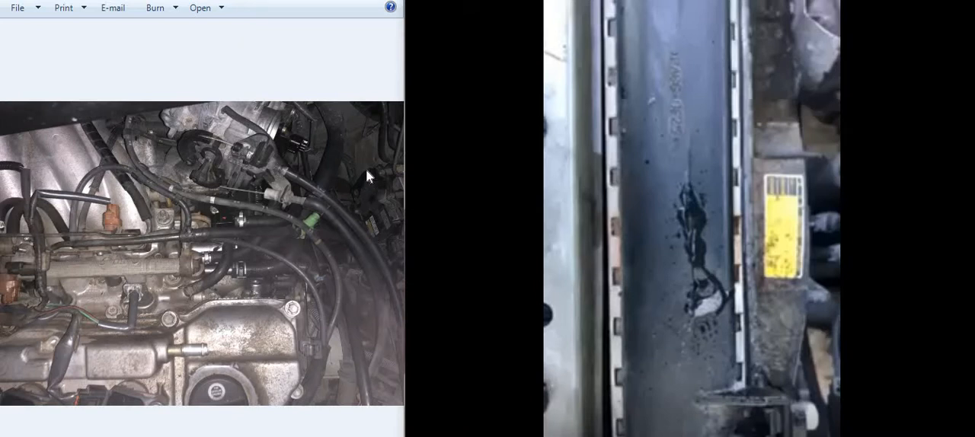
pyautogui.moveTo(373, 211)
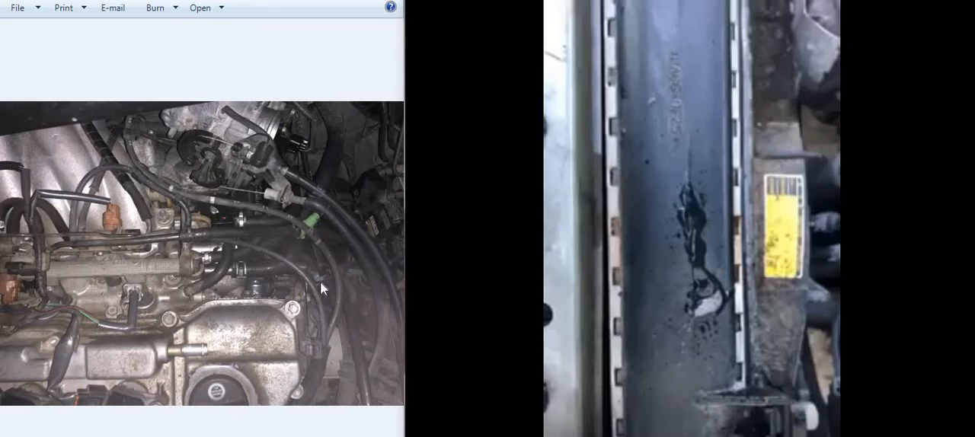
pyautogui.moveTo(366, 329)
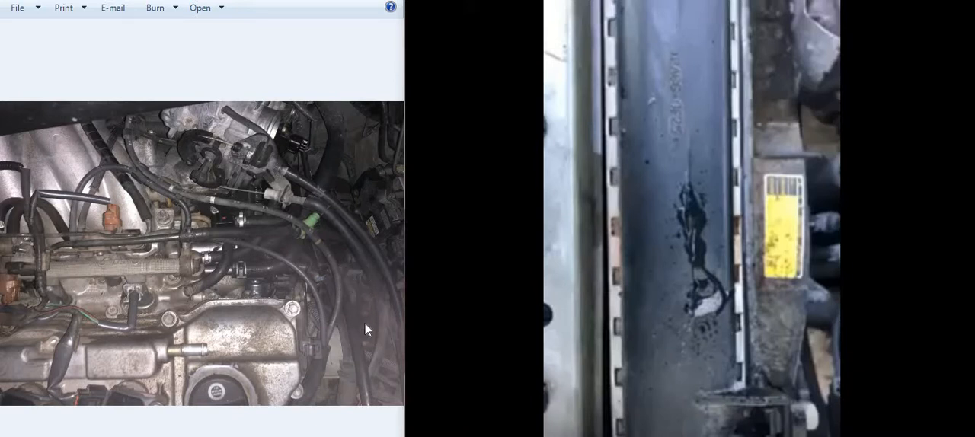
pyautogui.moveTo(372, 258)
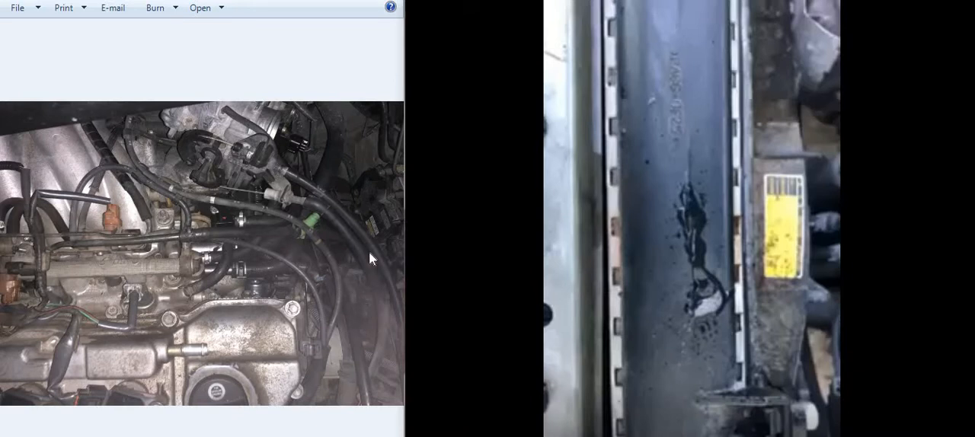
pyautogui.moveTo(364, 281)
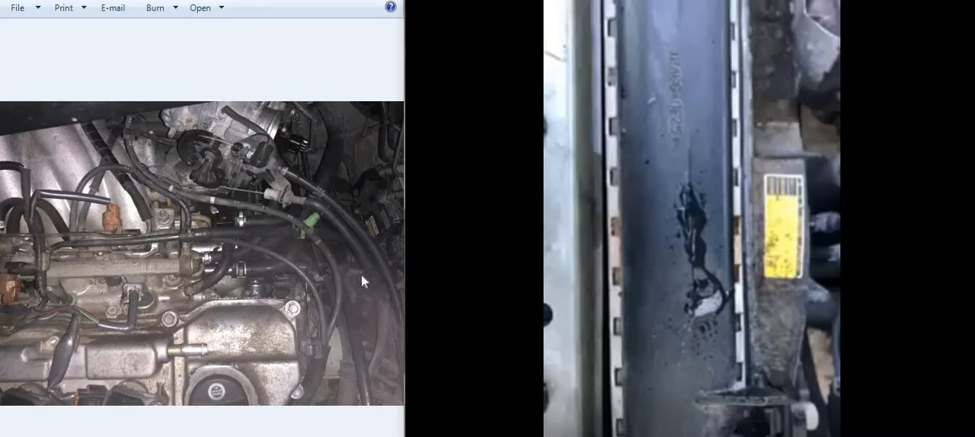
pyautogui.moveTo(347, 284)
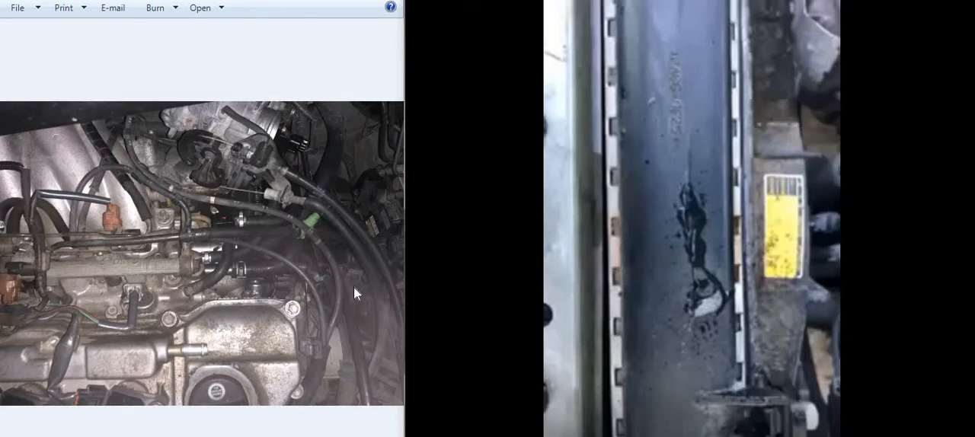
pyautogui.moveTo(370, 299)
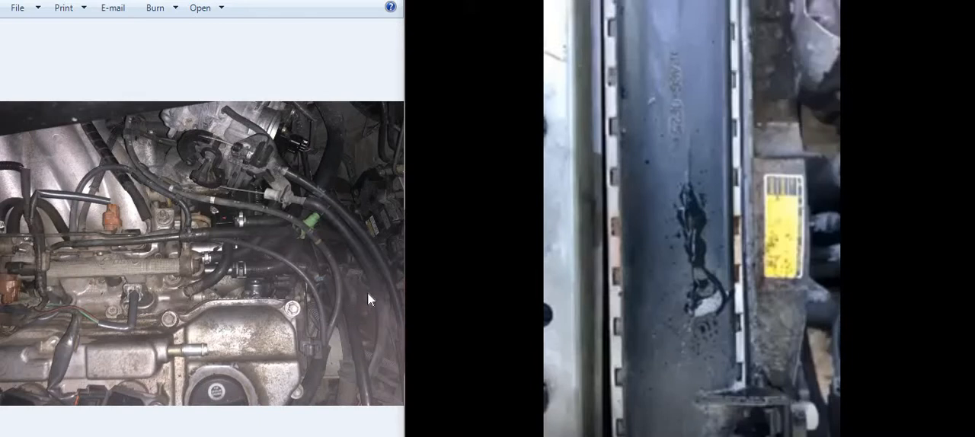
pyautogui.moveTo(372, 286)
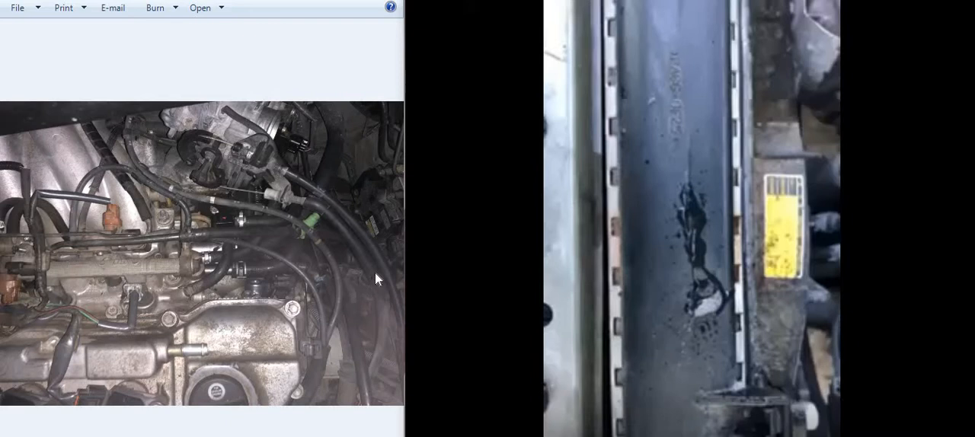
pyautogui.moveTo(338, 150)
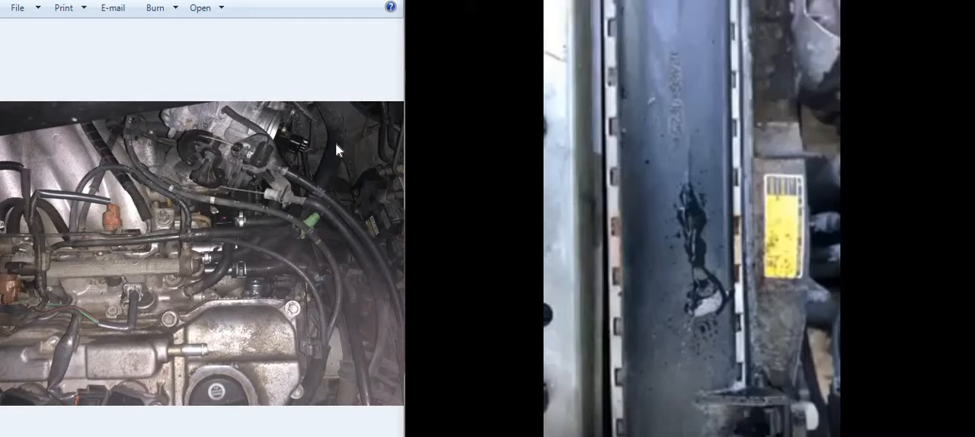
pyautogui.moveTo(343, 135)
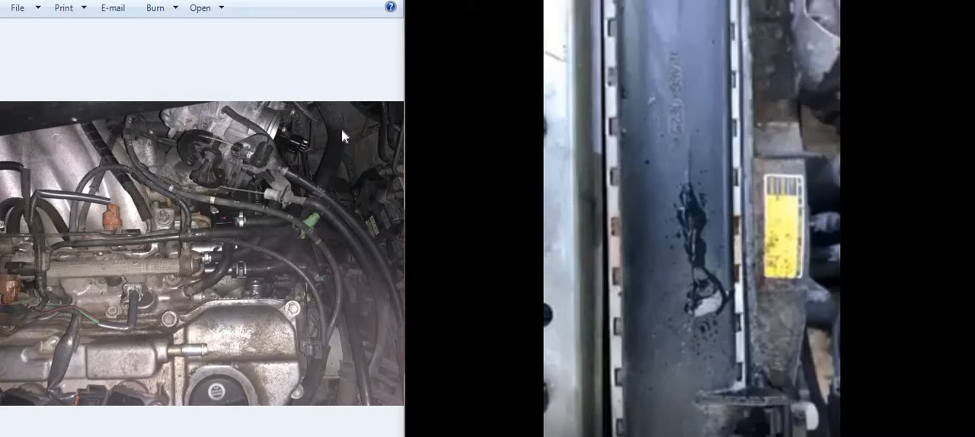
pyautogui.moveTo(347, 70)
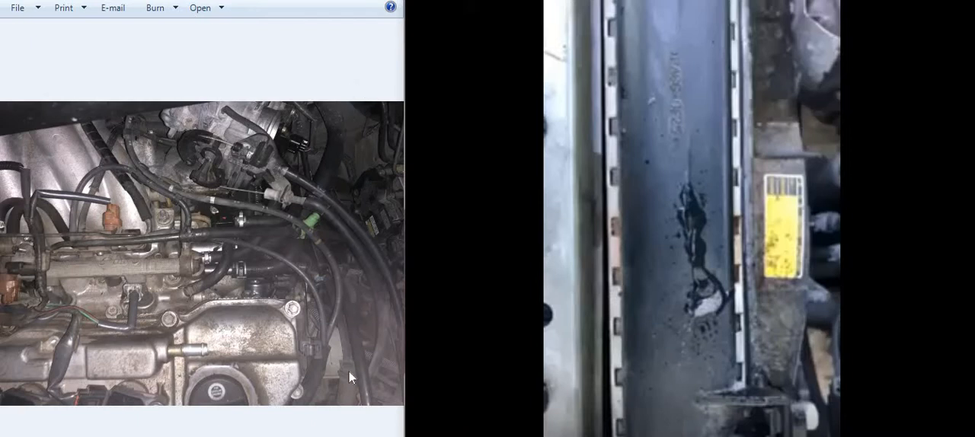
pyautogui.moveTo(339, 138)
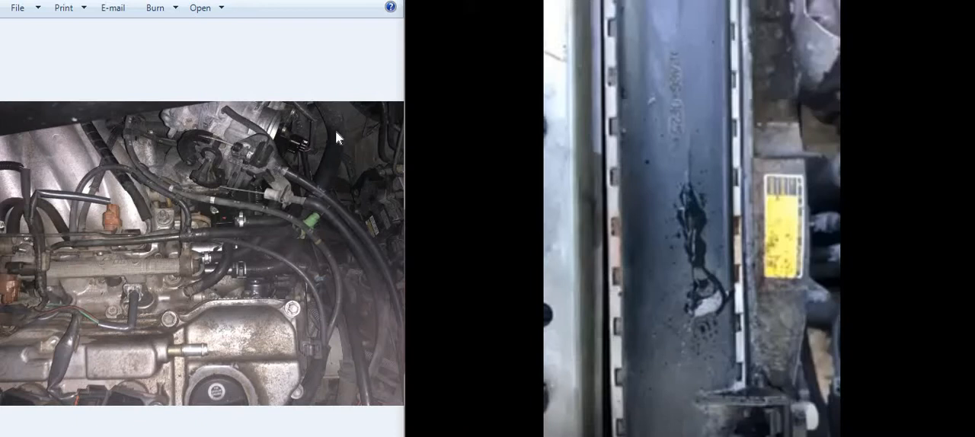
pyautogui.moveTo(399, 305)
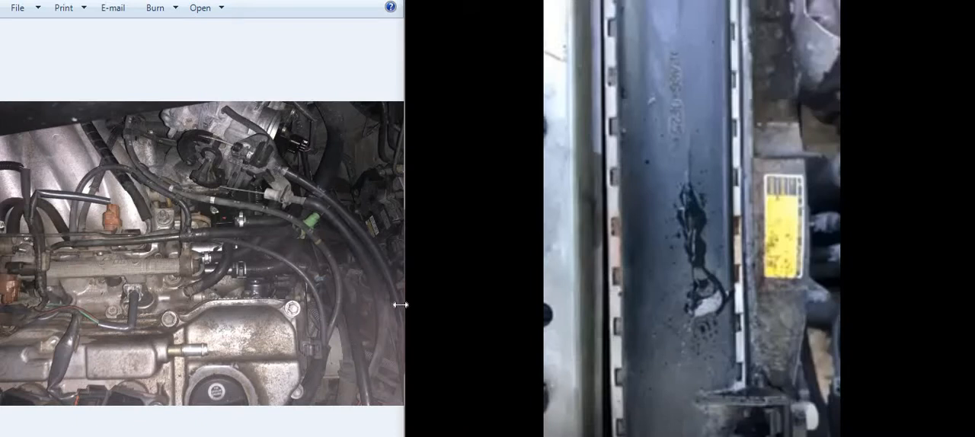
pyautogui.moveTo(394, 270)
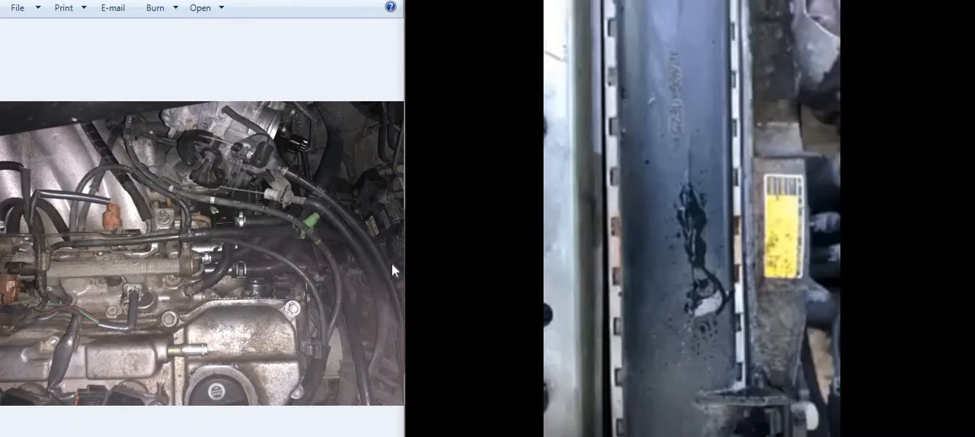
pyautogui.moveTo(139, 331)
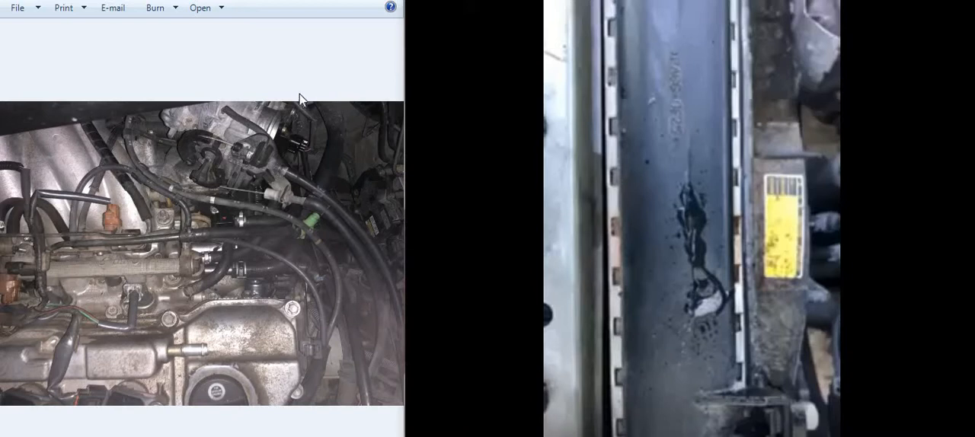
pyautogui.moveTo(300, 283)
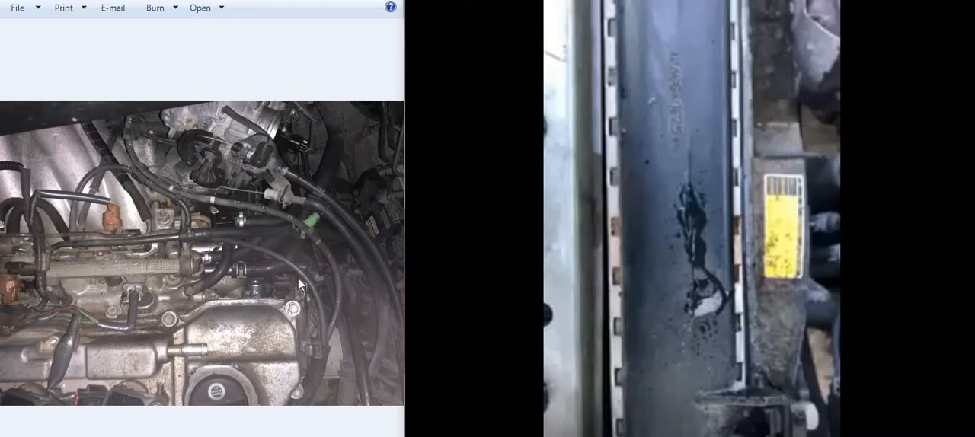
pyautogui.moveTo(268, 297)
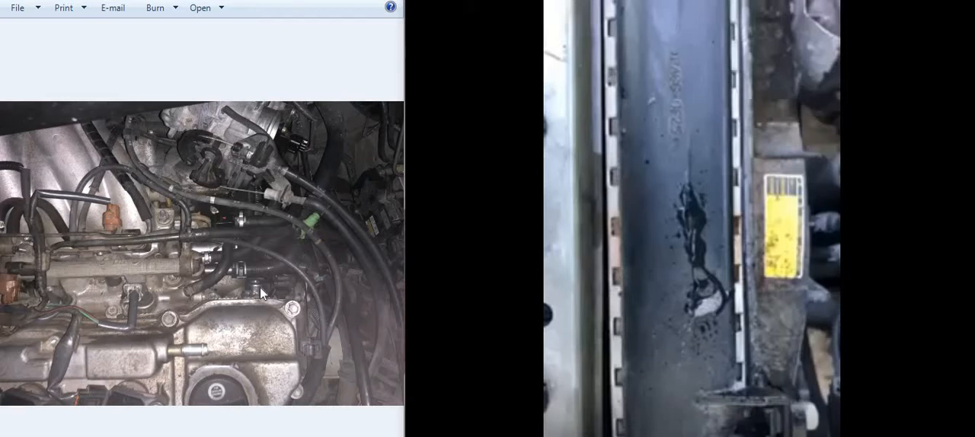
pyautogui.moveTo(257, 295)
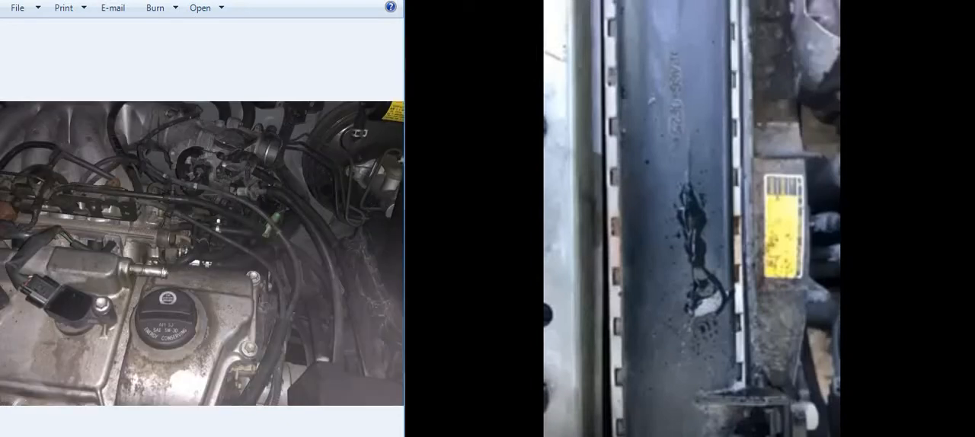
pyautogui.moveTo(227, 189)
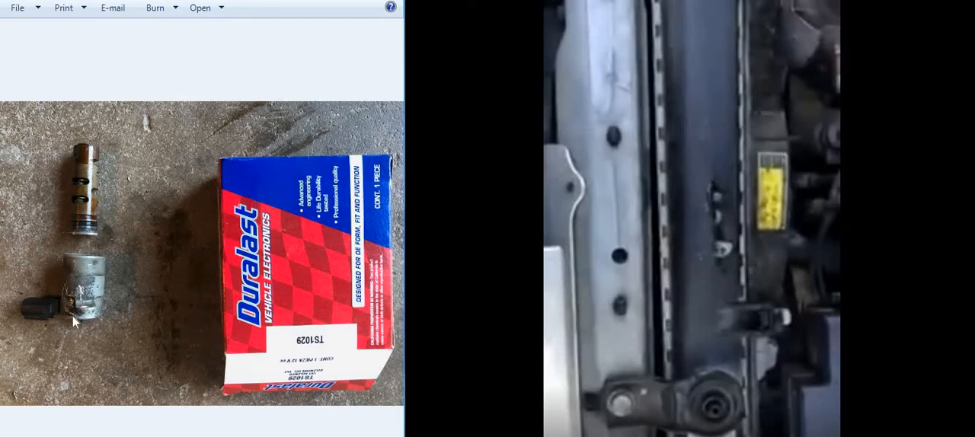
pyautogui.moveTo(88, 164)
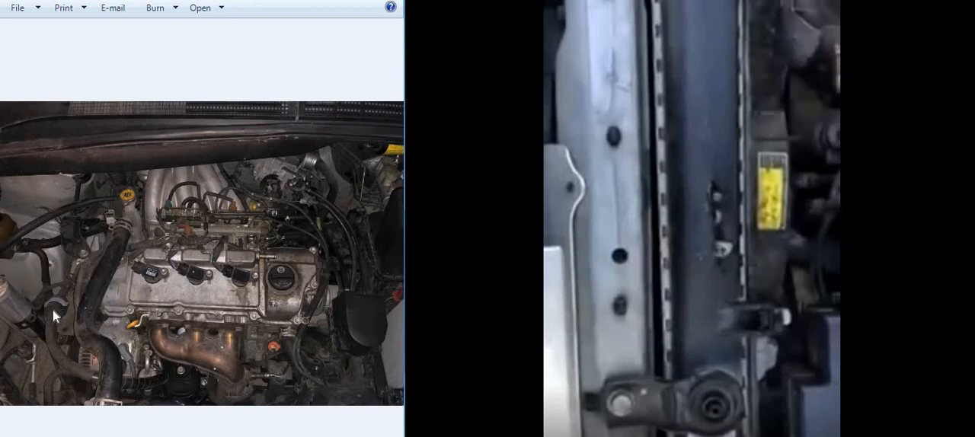
pyautogui.moveTo(365, 285)
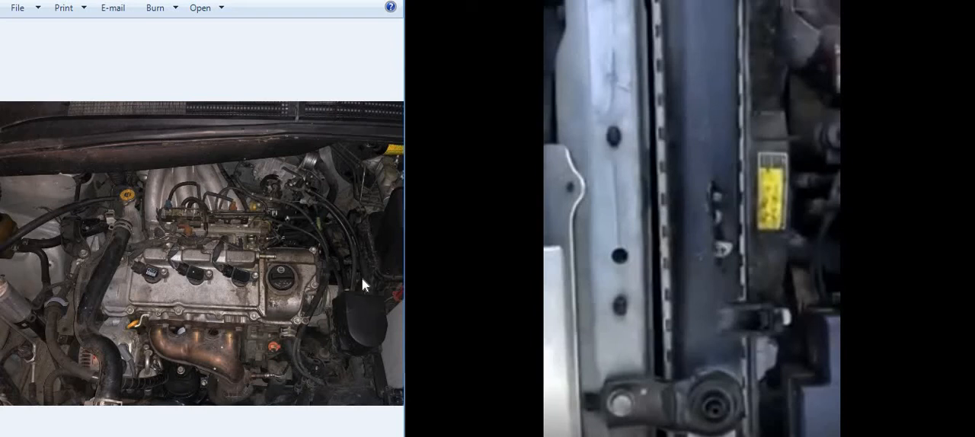
pyautogui.moveTo(364, 284)
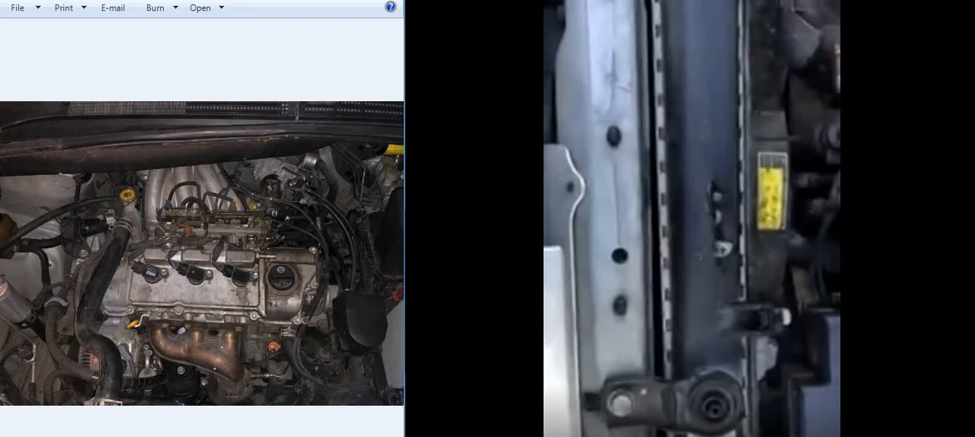